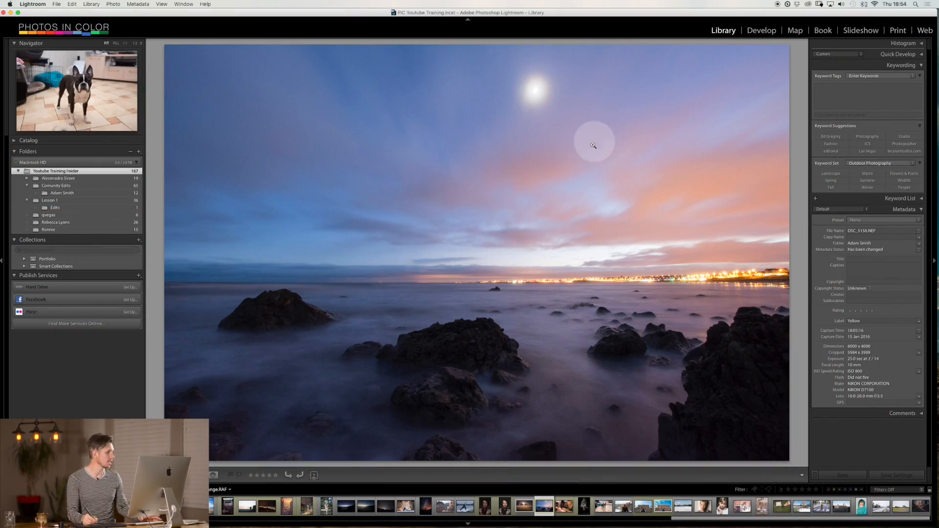
mouse_move(576, 194)
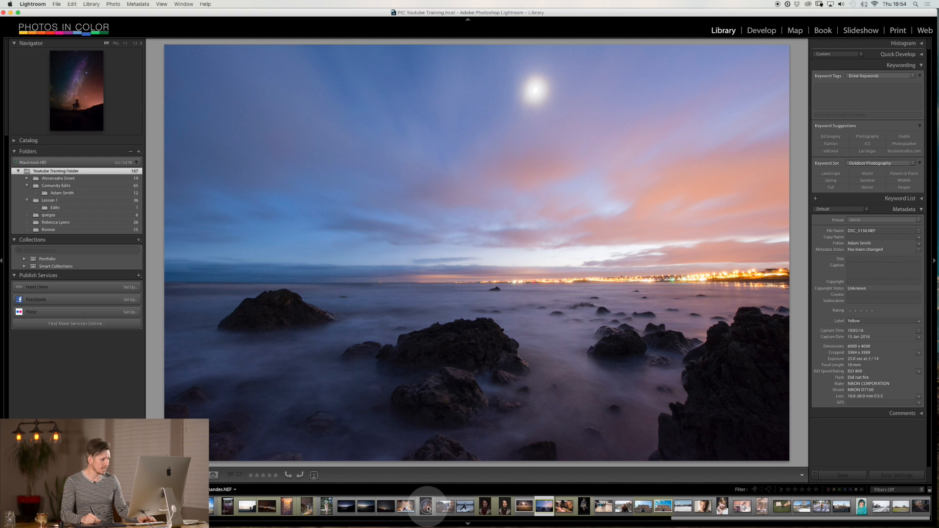
Browse the filmstrip, select seascape DSC_5158.NEF and bring it into Develop
left_click(429, 507)
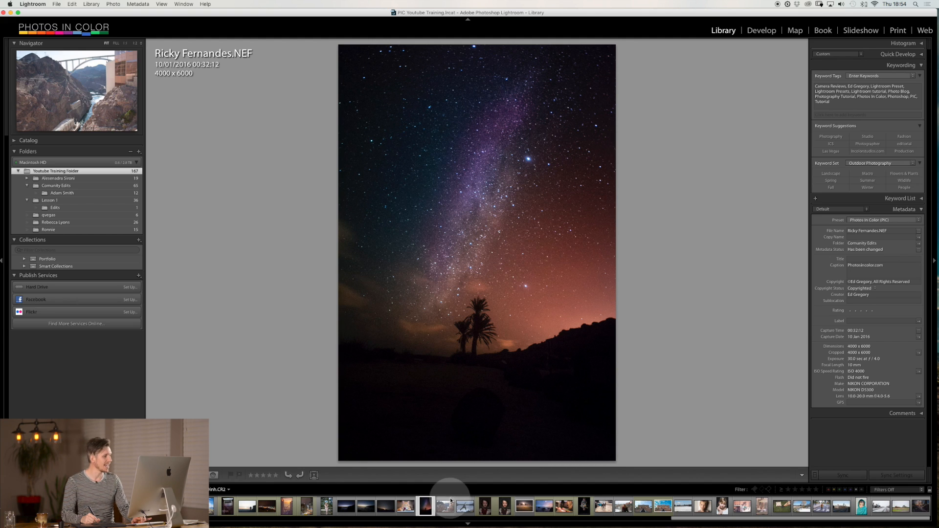
left_click(424, 506)
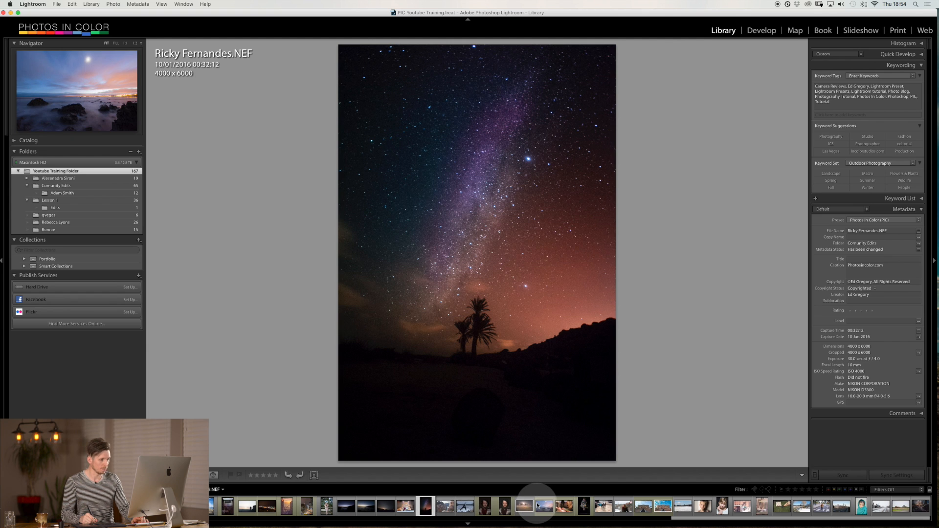
left_click(543, 507)
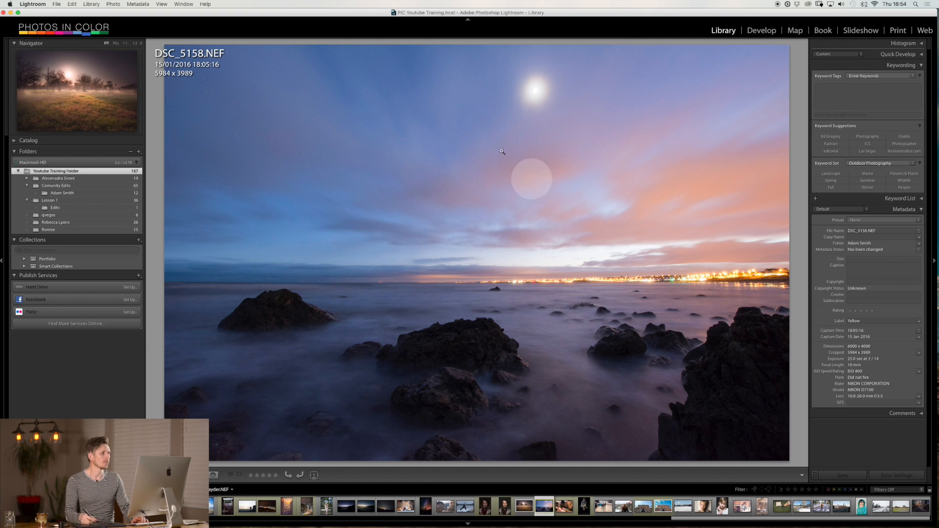
left_click(762, 30)
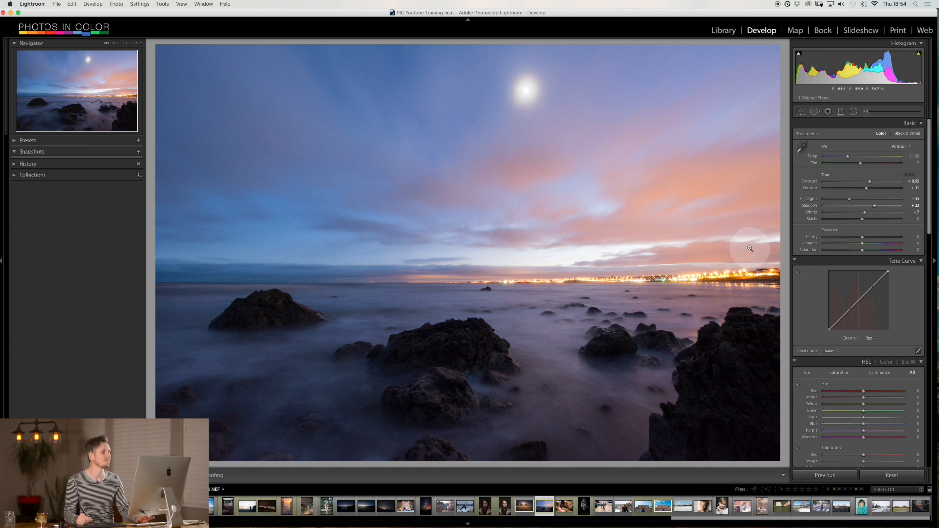
mouse_move(706, 117)
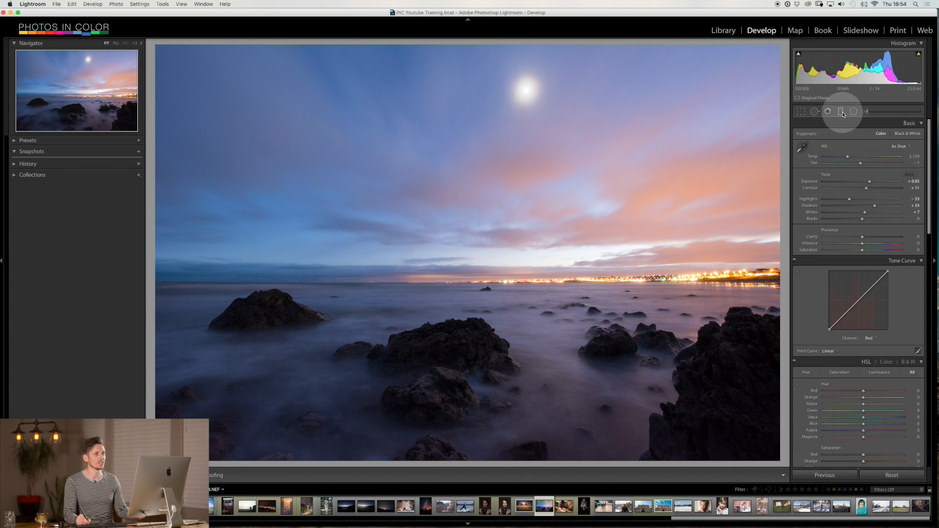
Drag two Sharpness -100 graduated filters across the horizon and over the foreground rocks
left_click(841, 112)
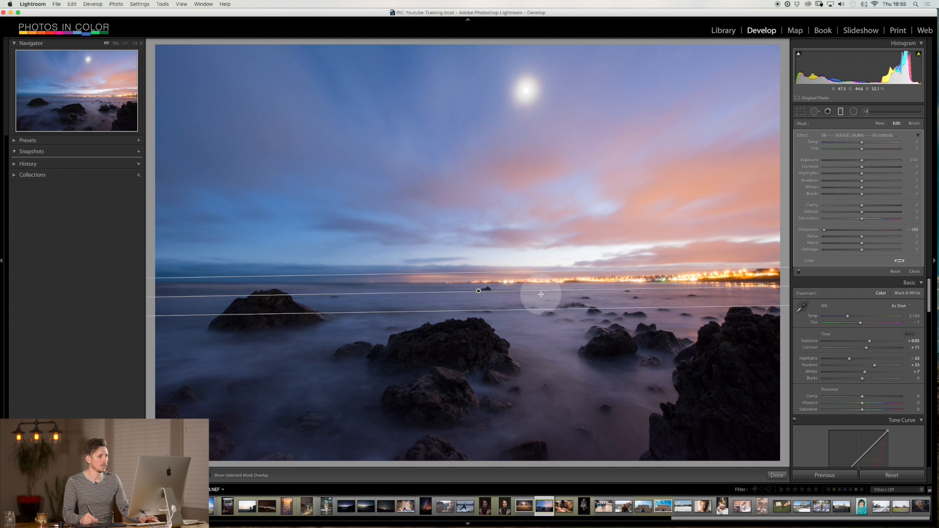
left_click_drag(539, 294, 470, 359)
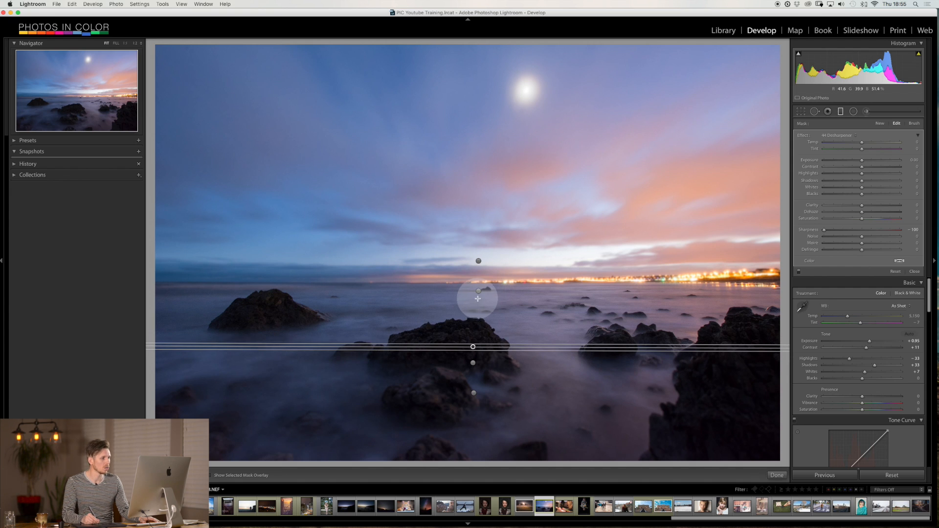
left_click_drag(473, 347, 477, 300)
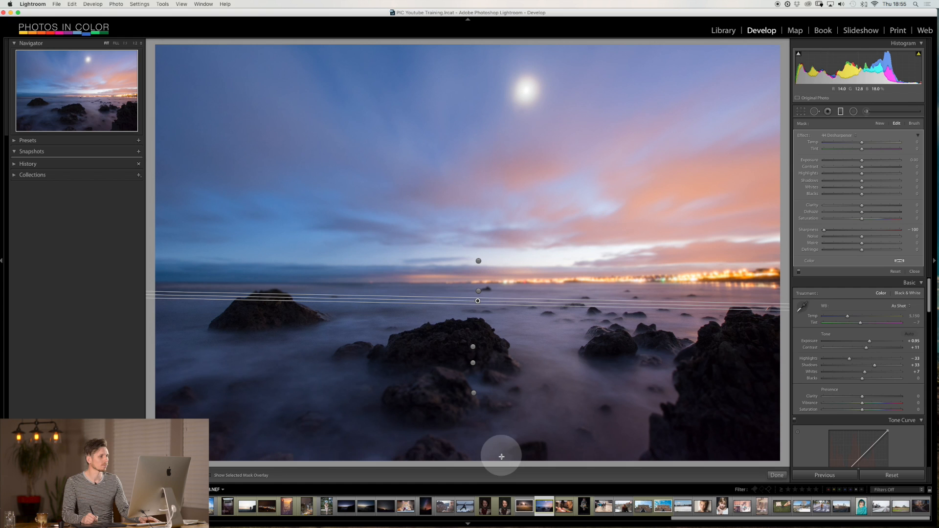
left_click(914, 272)
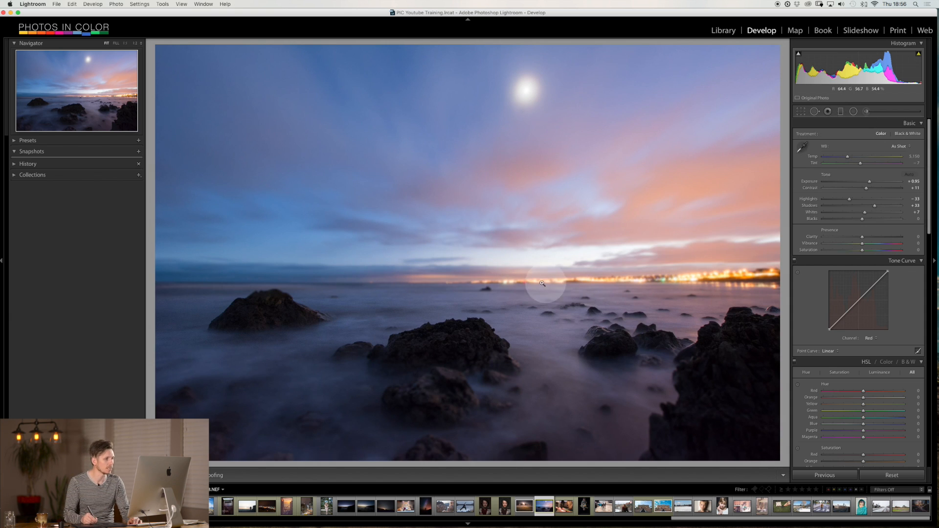
left_click(543, 285)
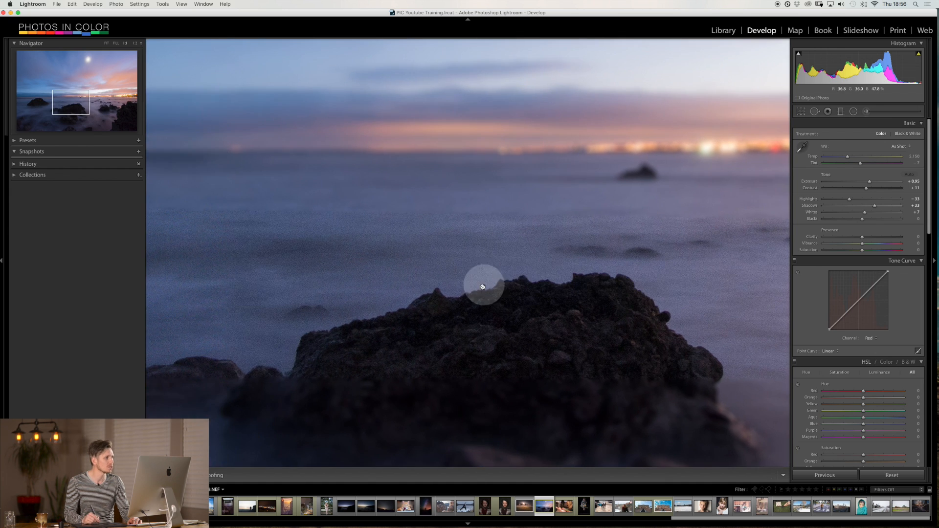
left_click_drag(483, 287, 553, 261)
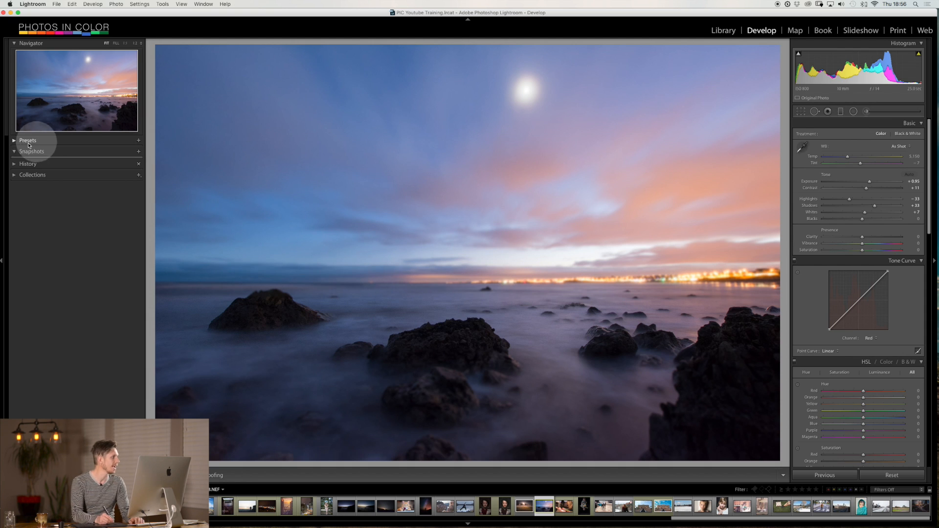
Apply a middle-band PIC 3 Lens FX tilt-shift preset, then try a wide PIC 4 vertical preset
left_click(27, 140)
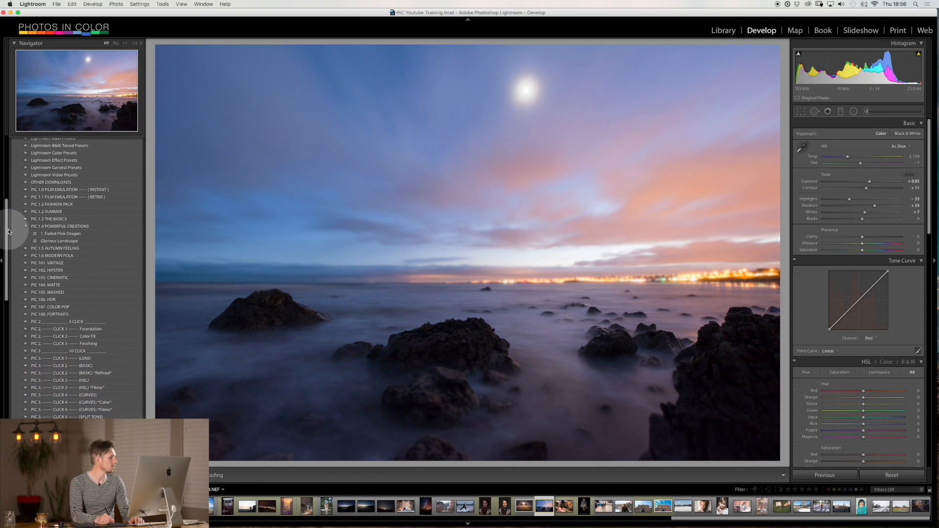
scroll("down", 3)
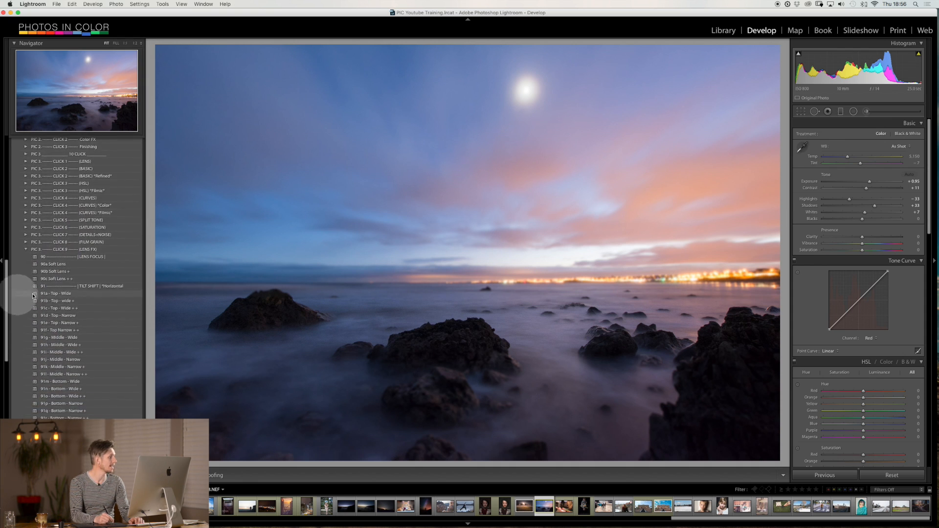
mouse_move(135, 301)
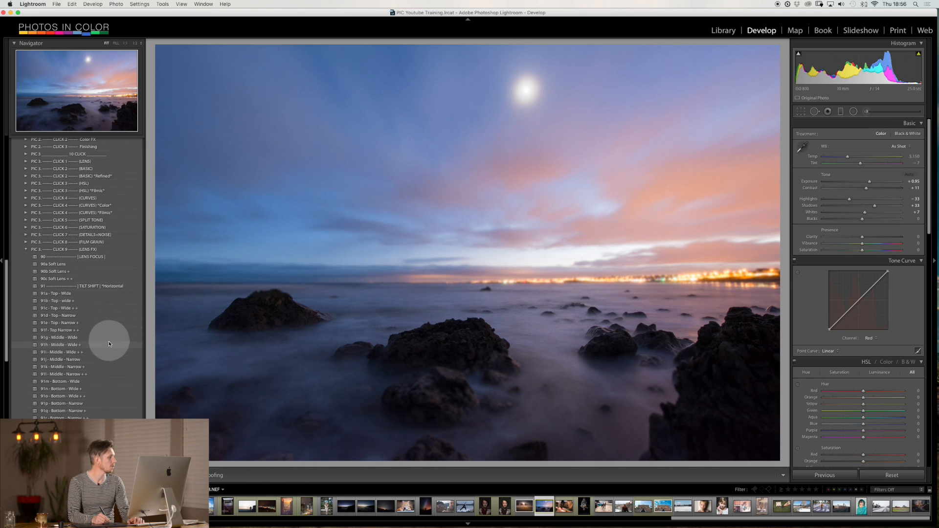
mouse_move(108, 360)
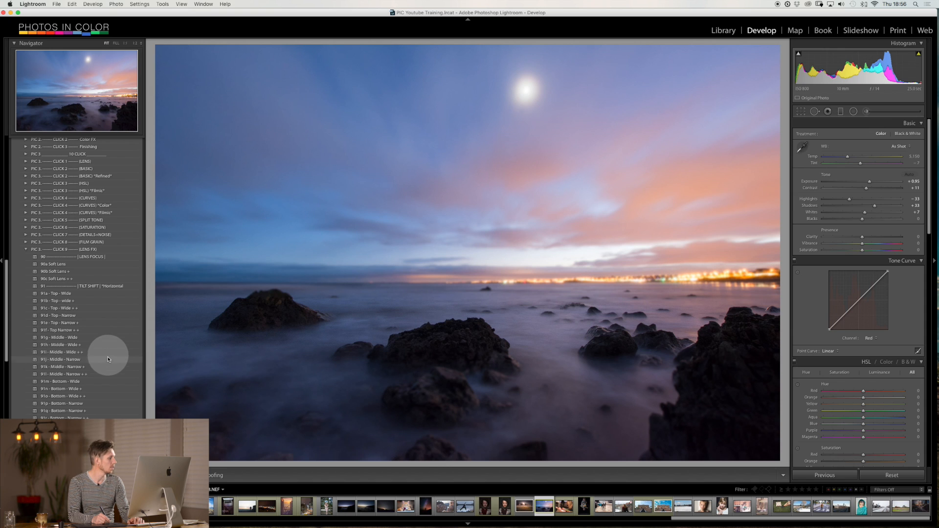
left_click(64, 374)
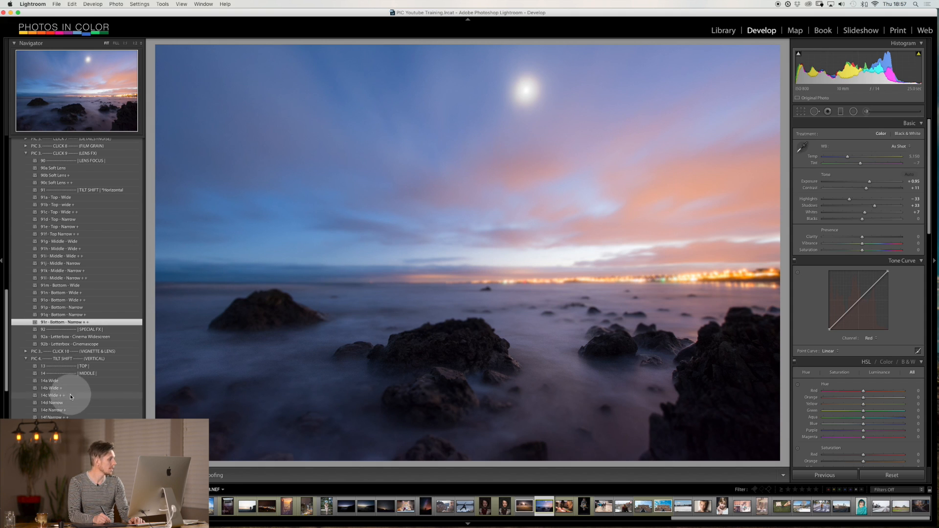
left_click(52, 395)
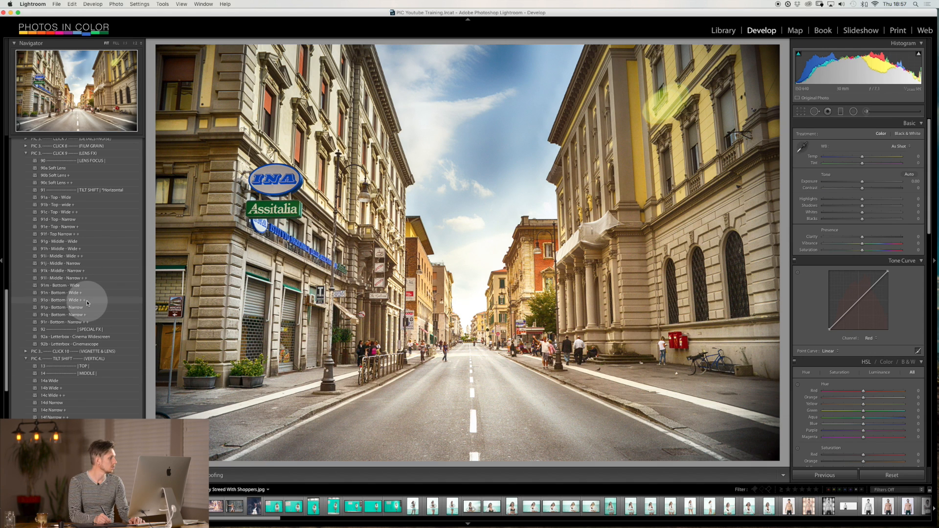
Apply the Bottom Wide tilt-shift preset, then compare it with Bottom Narrow
left_click(64, 322)
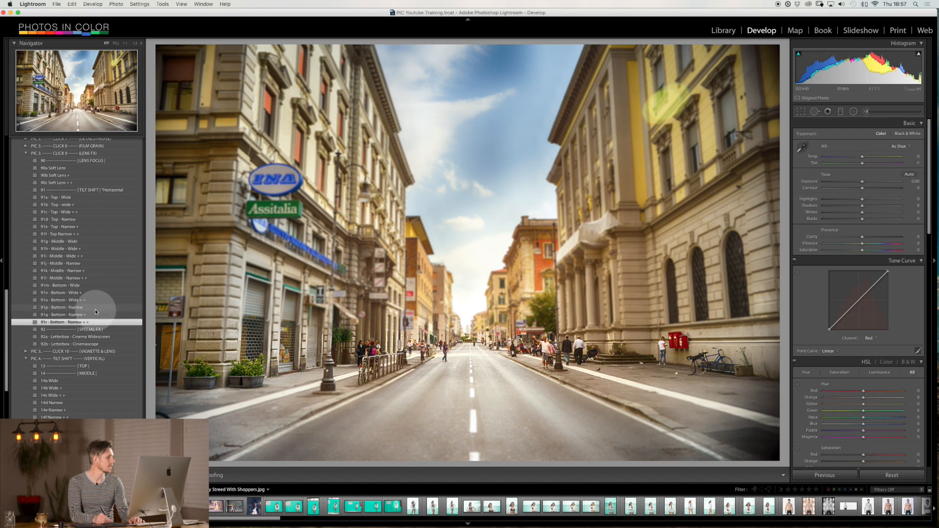
left_click(59, 299)
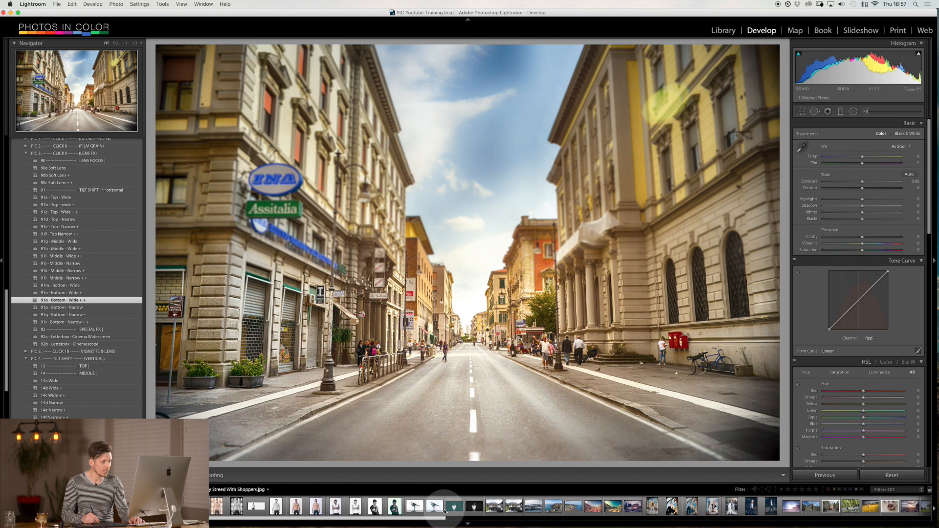
Reset the Las Vegas photo, apply Polaroid 669, then the 91r Bottom Narrow ++ preset
left_click(629, 507)
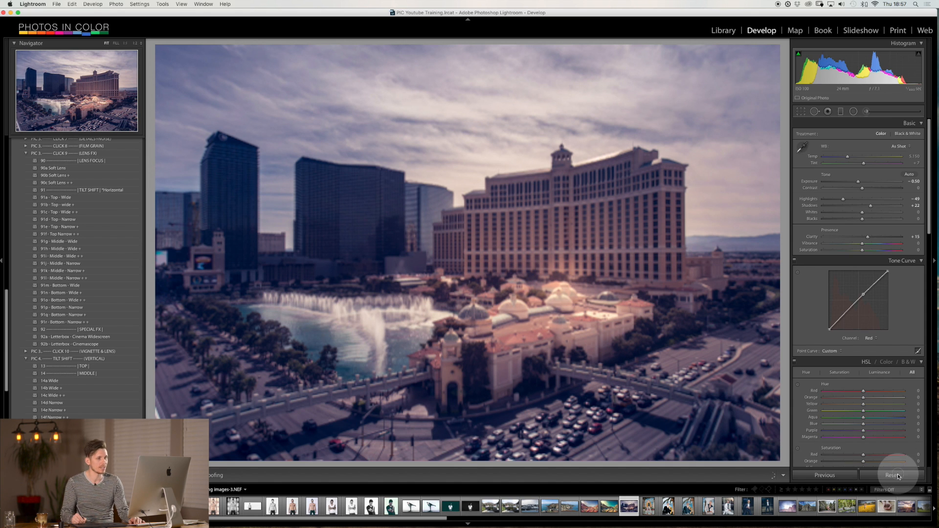
left_click(892, 475)
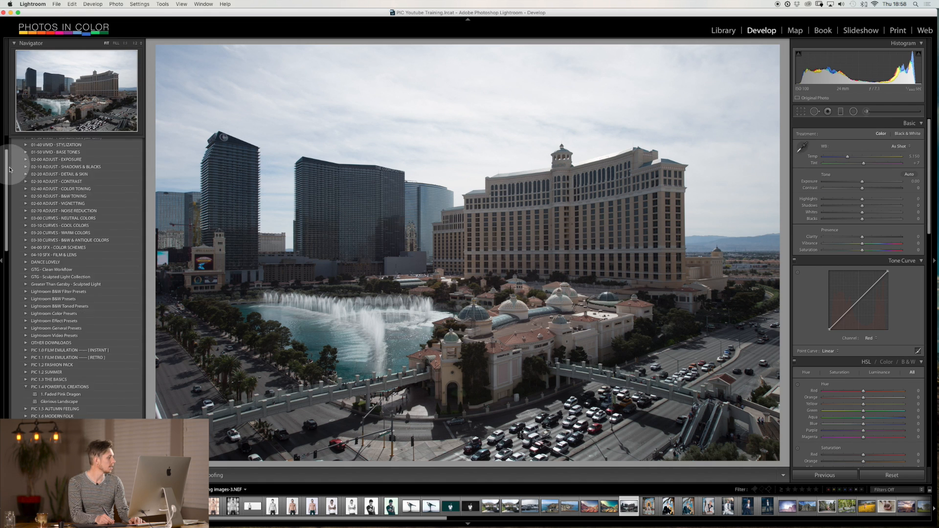
scroll("down", 3)
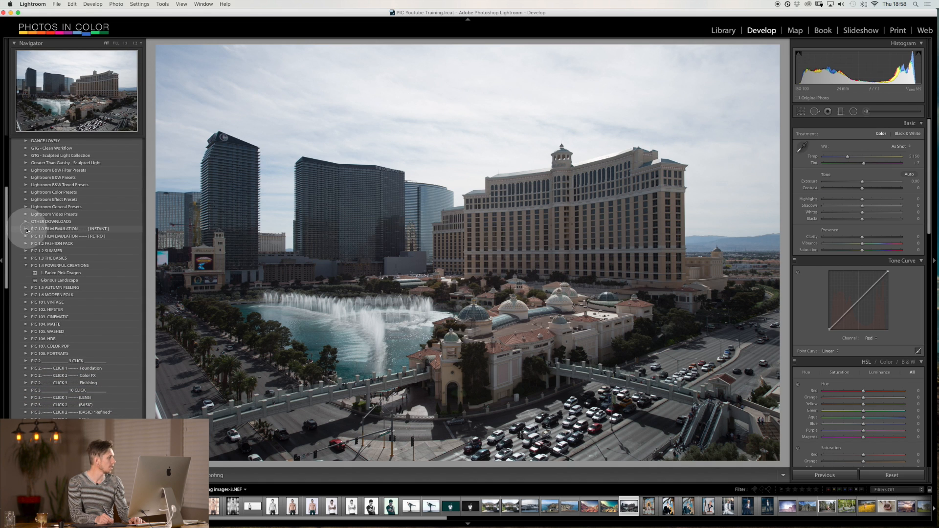
left_click(26, 229)
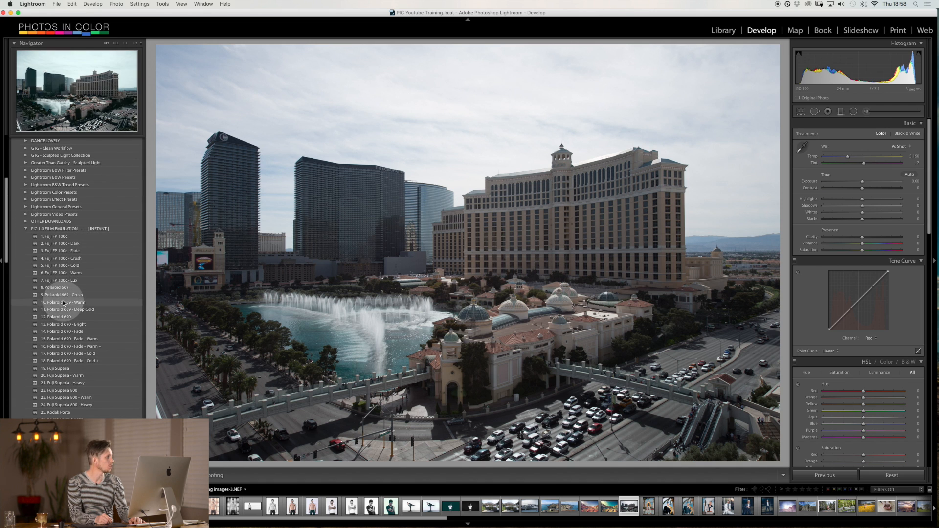
left_click(56, 288)
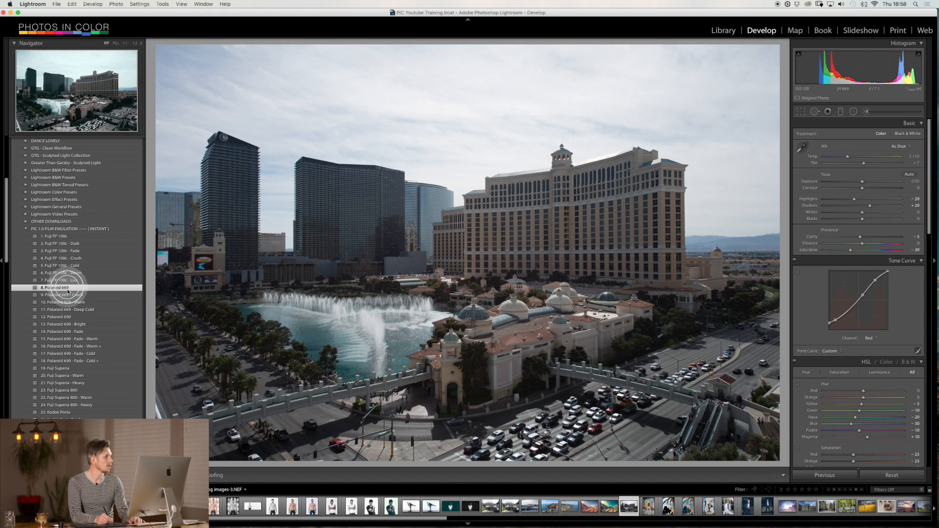
left_click(55, 288)
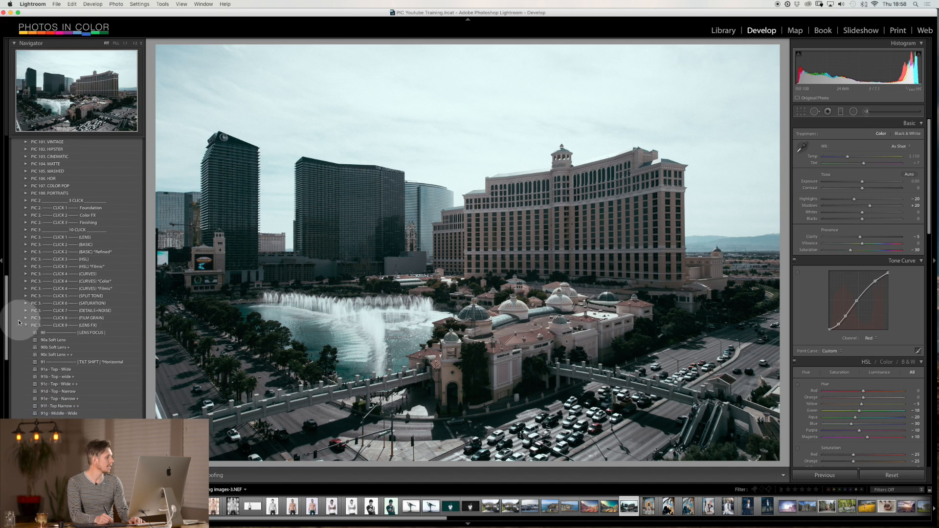
scroll("down", 3)
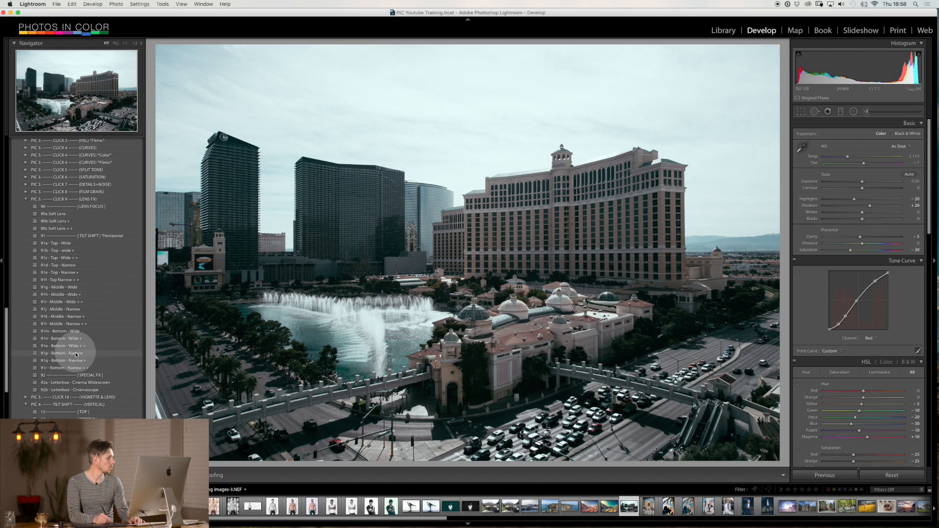
left_click(64, 368)
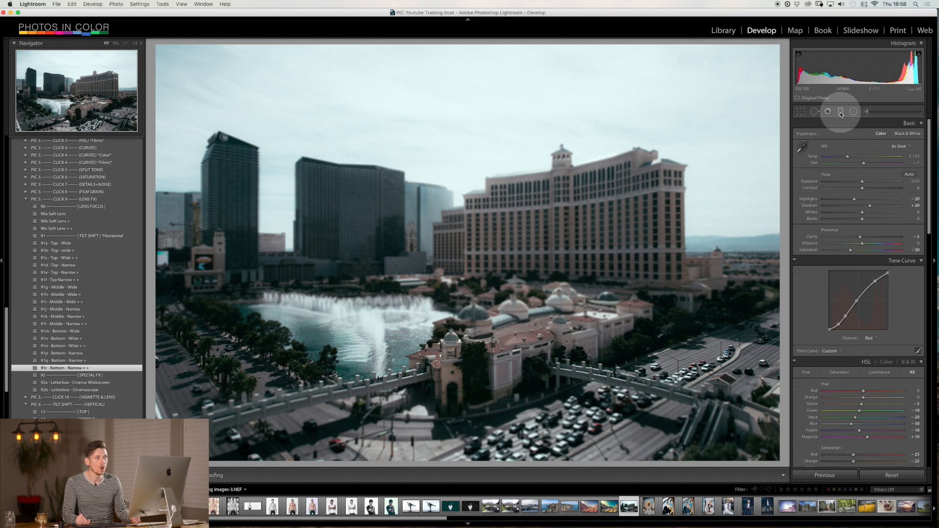
Try 91f Top Narrow ++ and vertical 14f Narrow ++ presets, then show the graduated filter pins
left_click(841, 111)
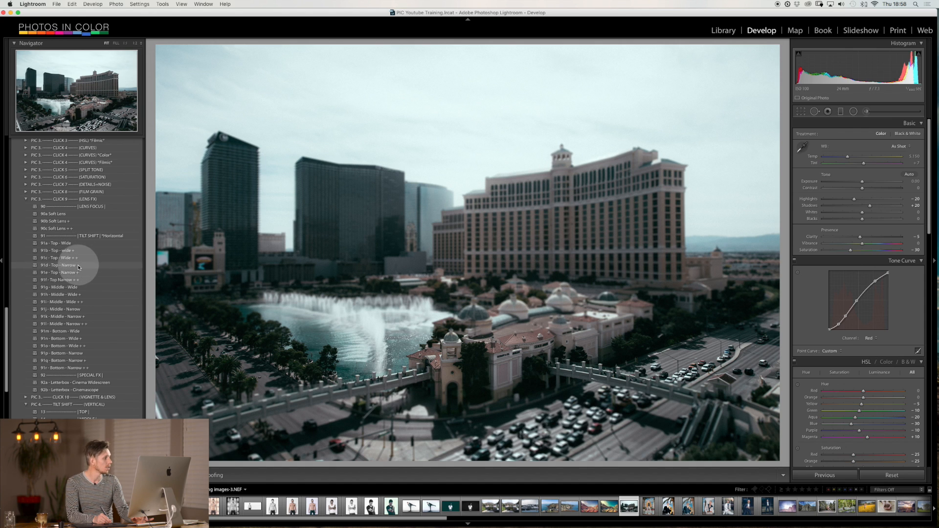
left_click(60, 280)
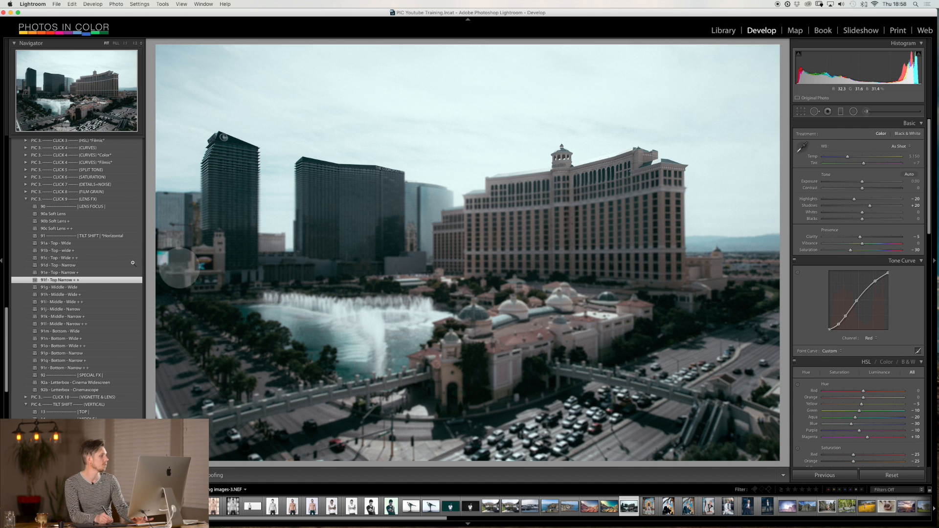
scroll("down", 3)
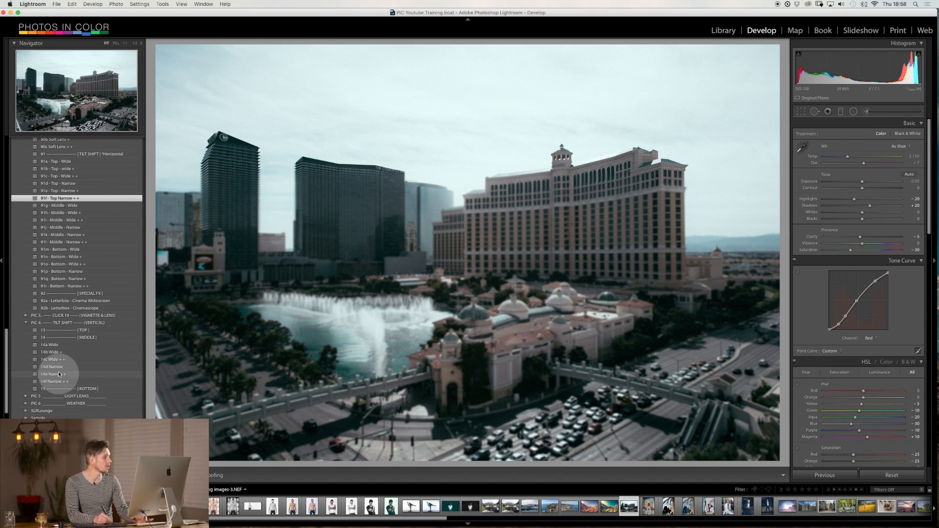
left_click(53, 359)
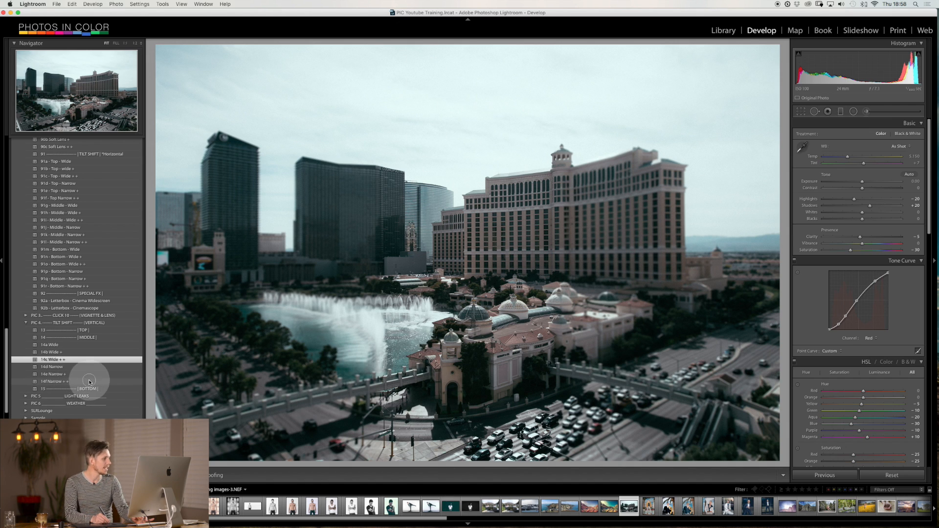
left_click(55, 381)
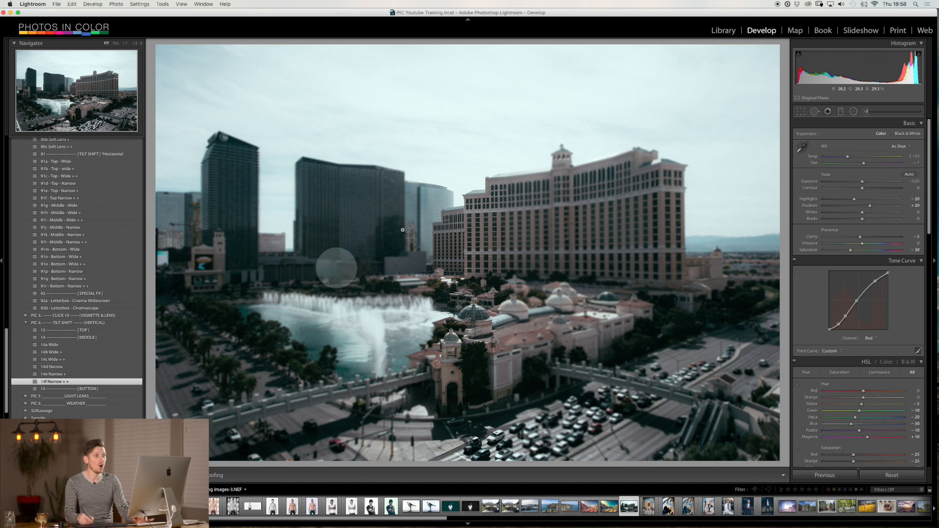
left_click(841, 111)
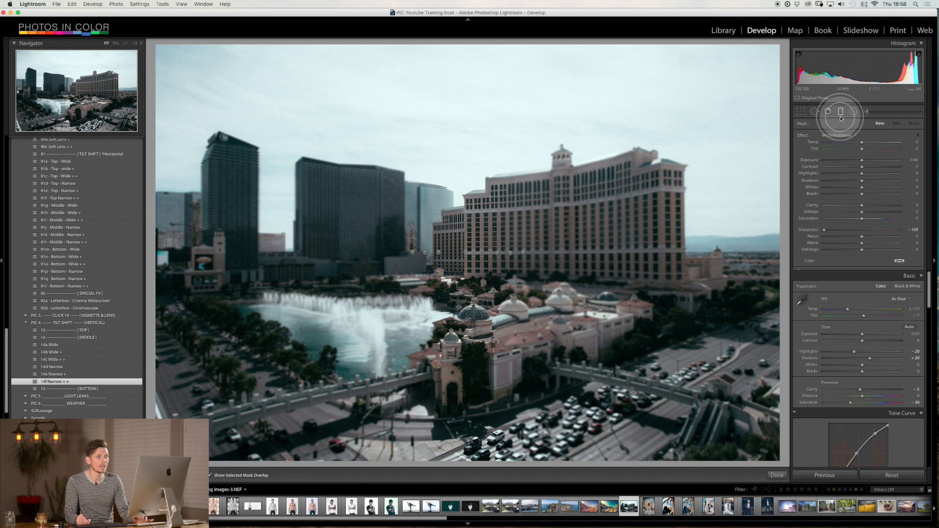